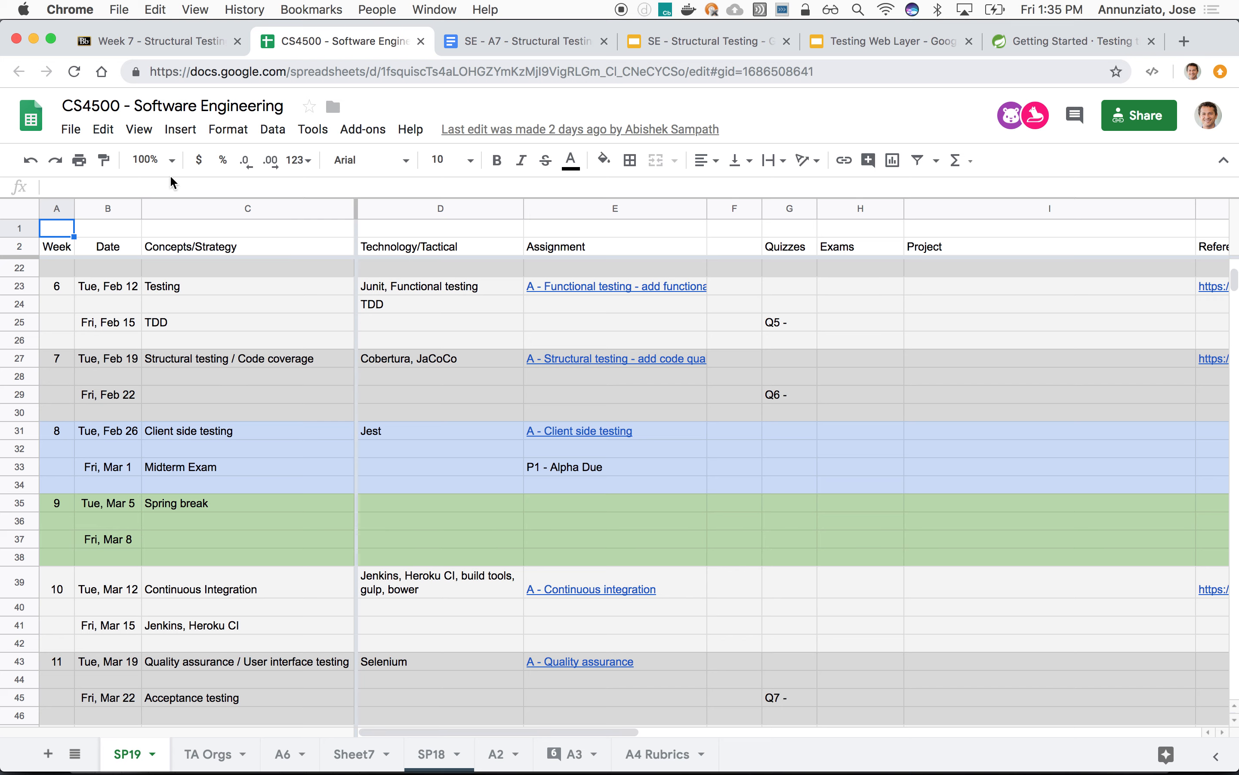
Step: Set the sheet zoom level to 150%
left_click(149, 160)
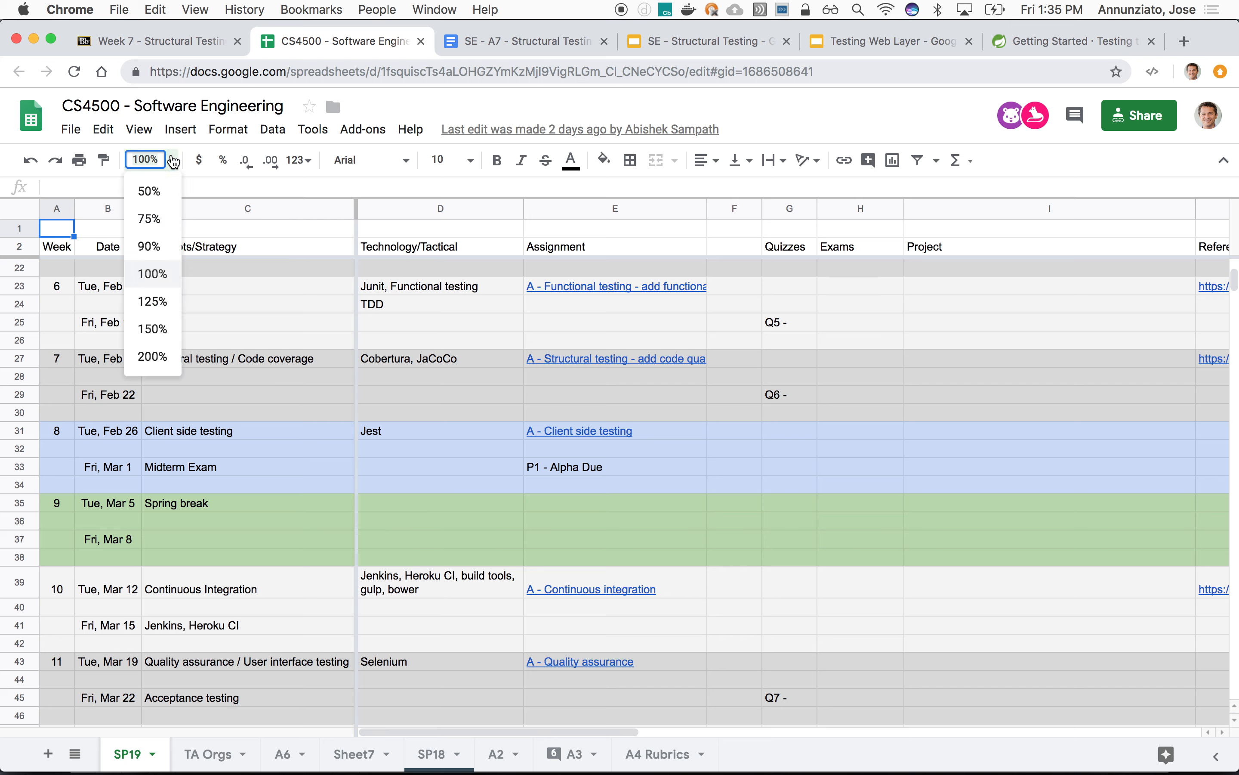
left_click(151, 329)
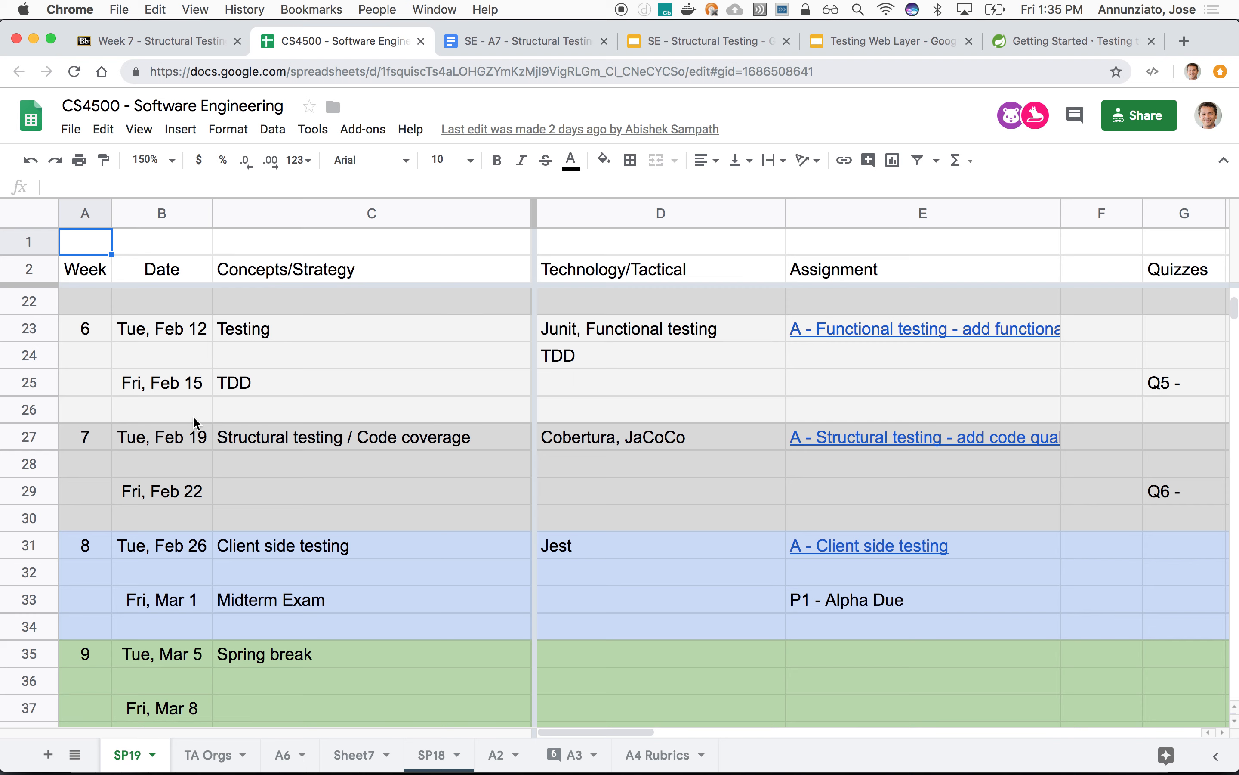
Step: Highlight row 27, the week 7 Structural testing / Code coverage row
left_click(85, 437)
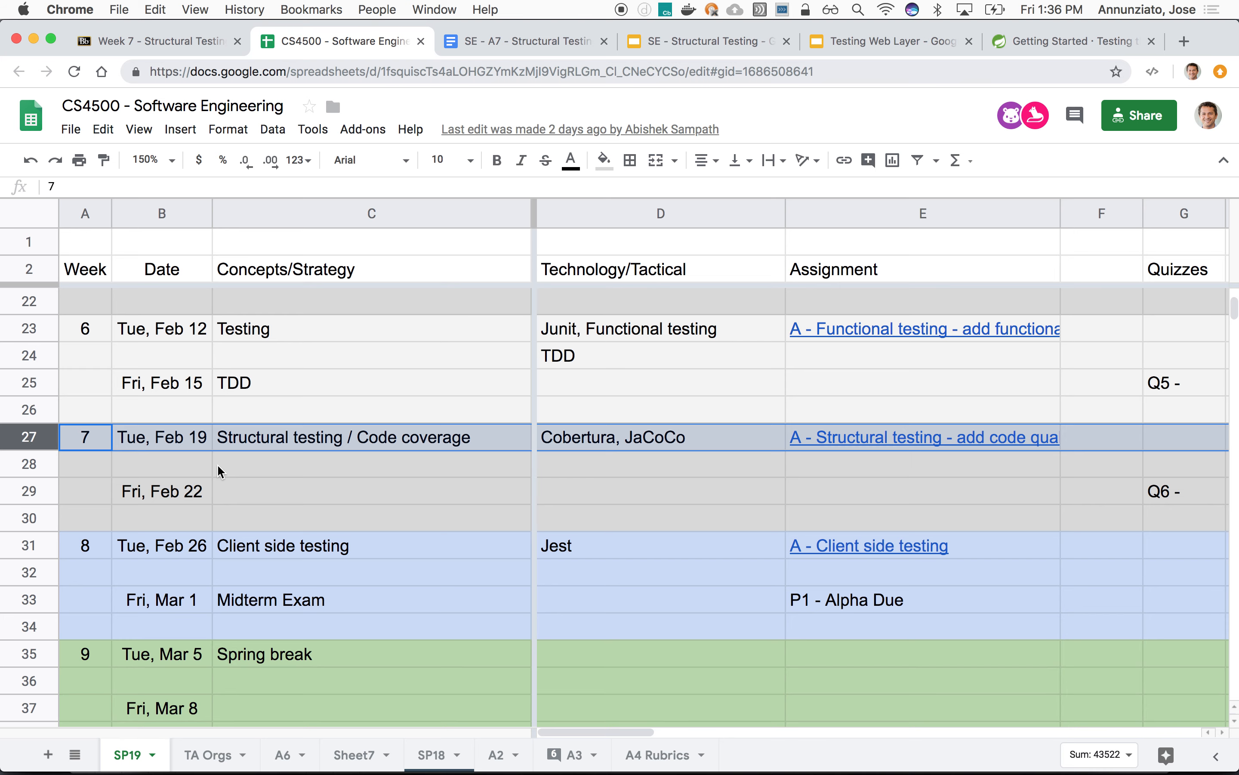
Step: Highlight row 31, the week 8 Client side testing with Jest row
scroll("down", 3)
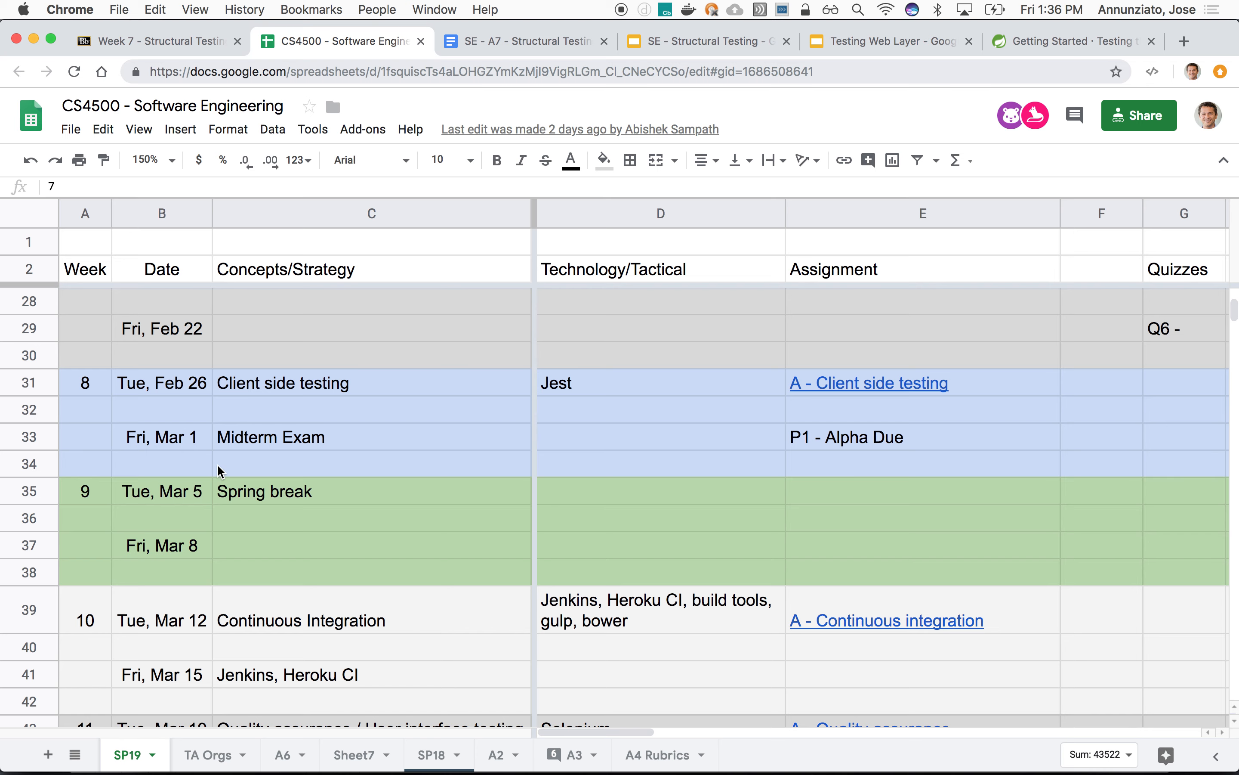
scroll("up", 3)
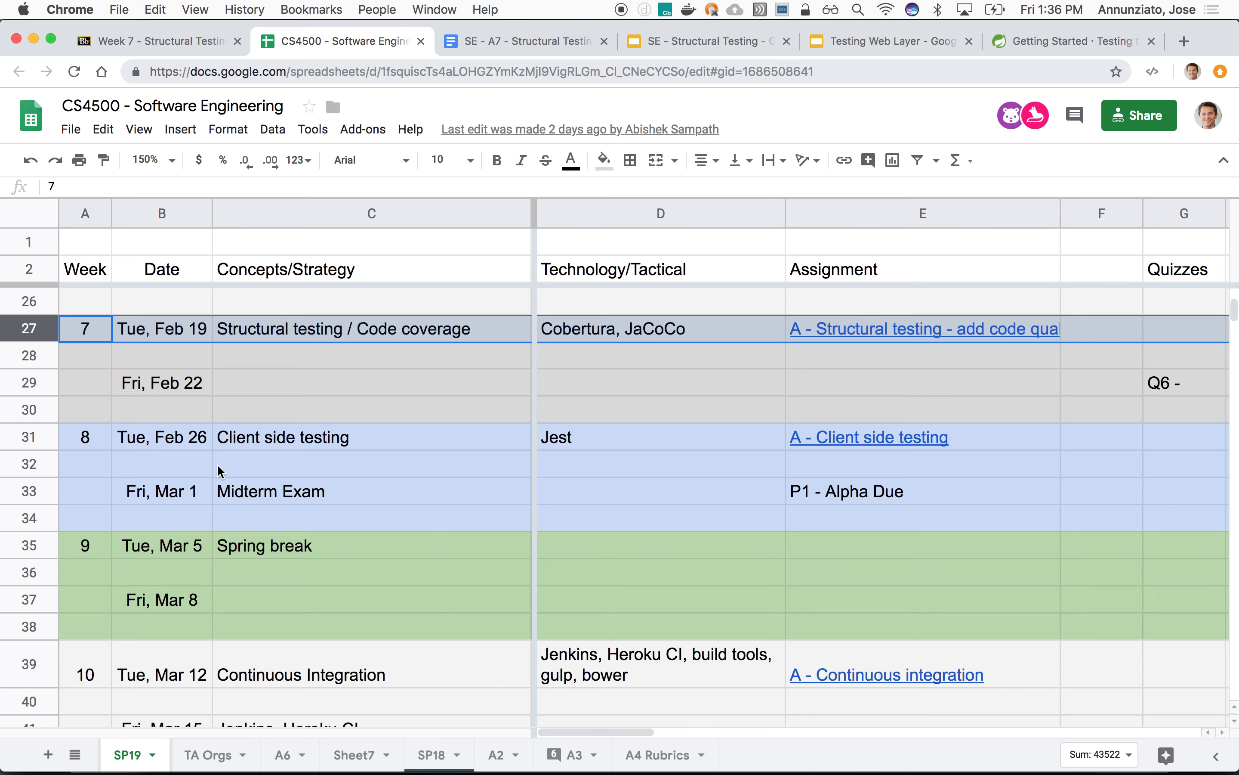
scroll("up", 3)
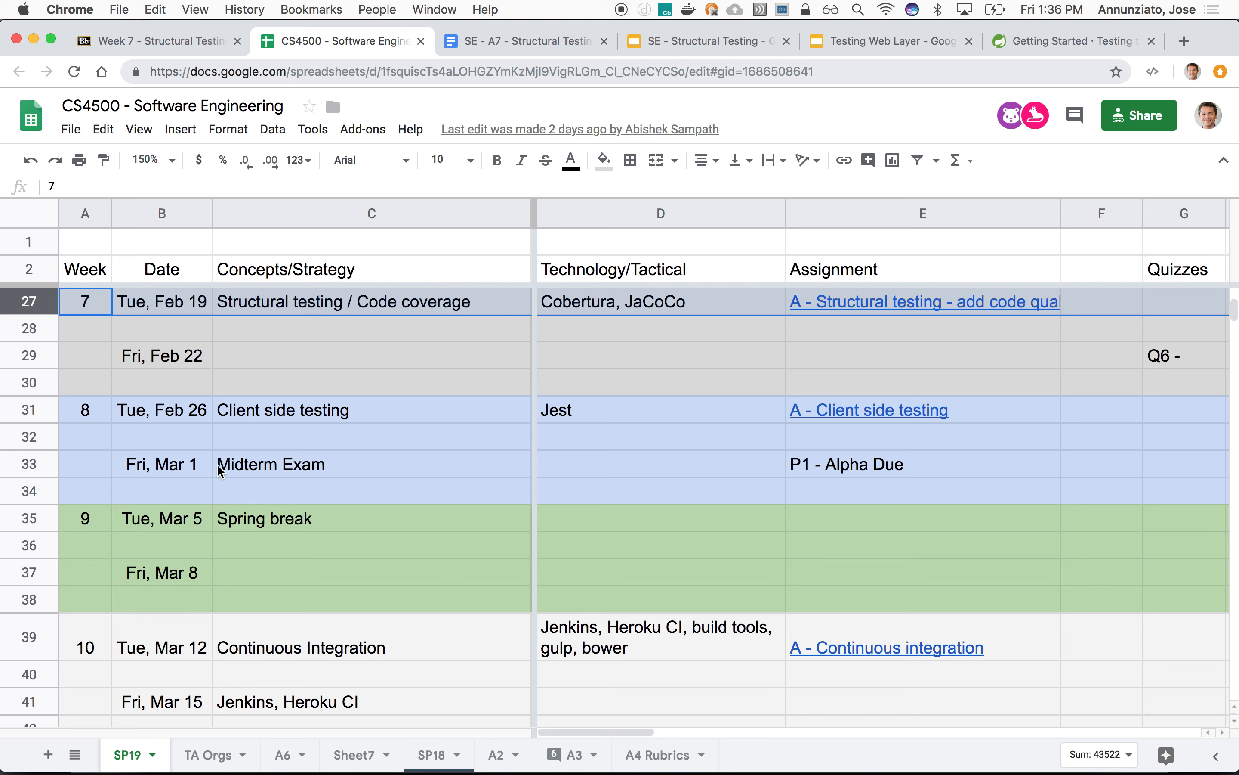
mouse_move(325, 343)
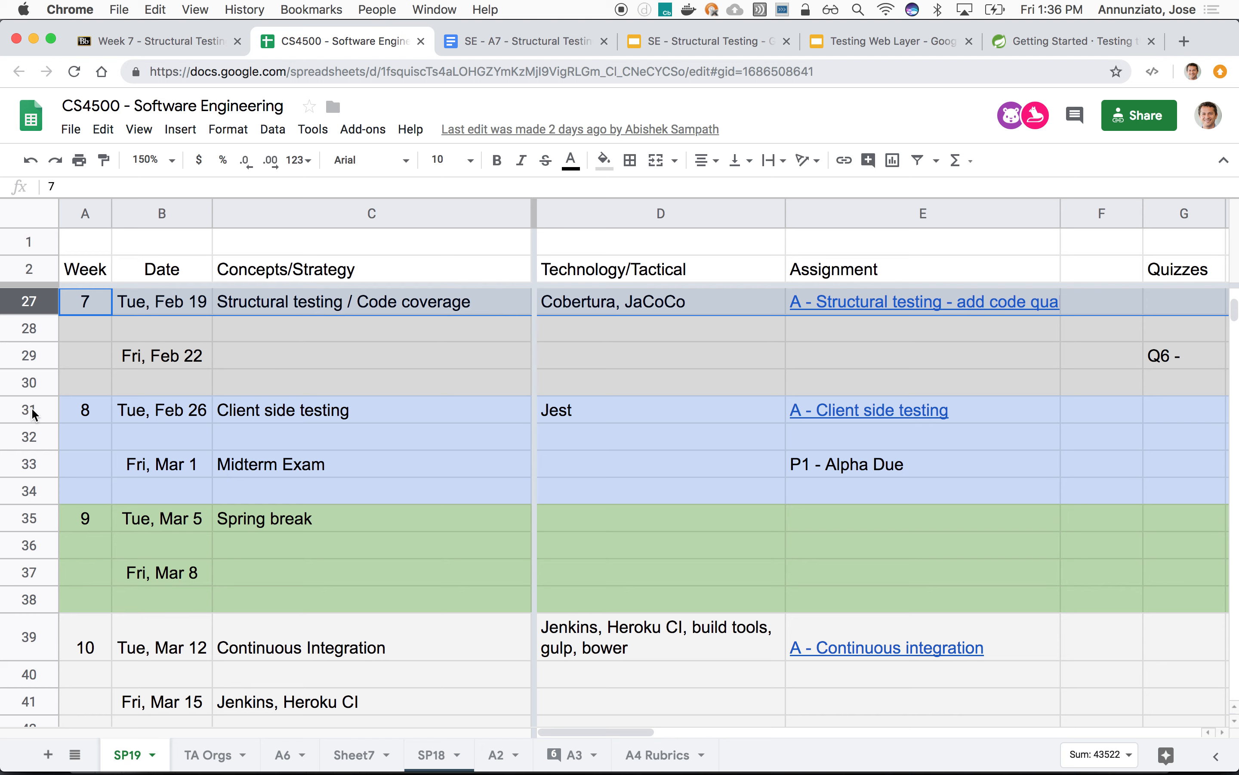
left_click(85, 410)
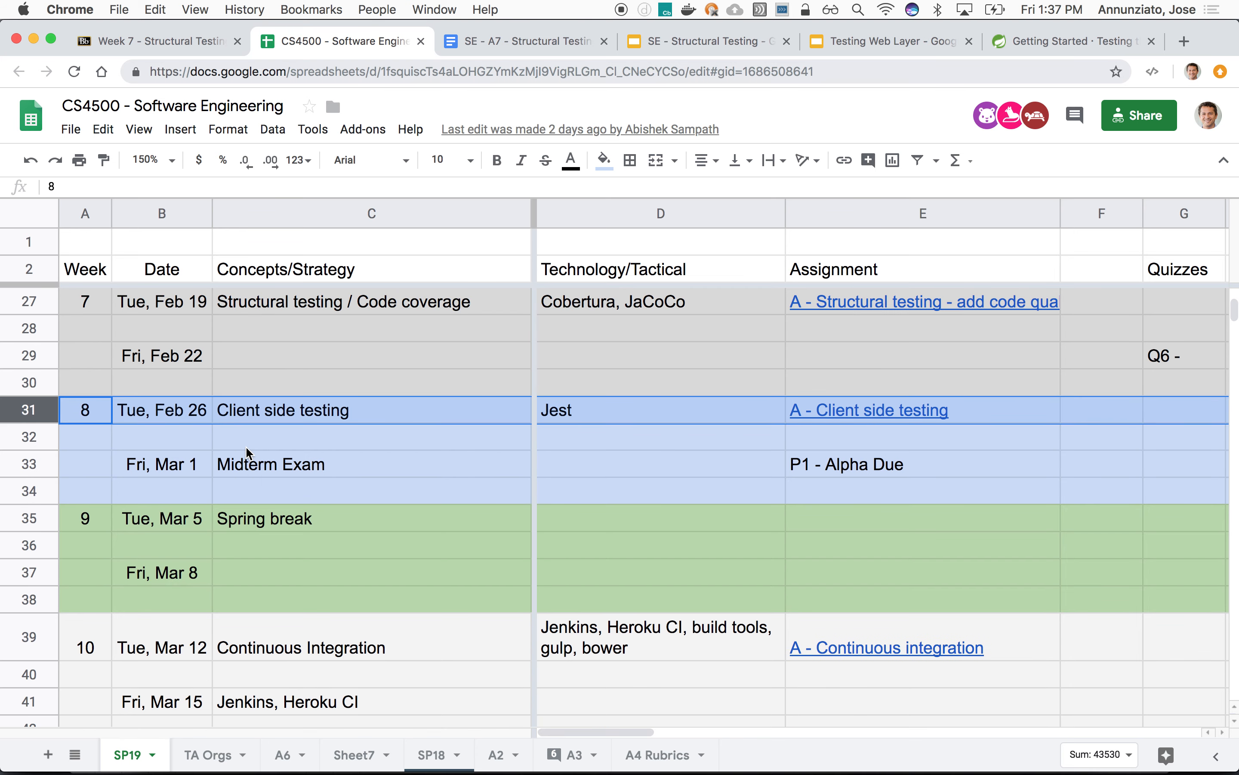
scroll("up", 3)
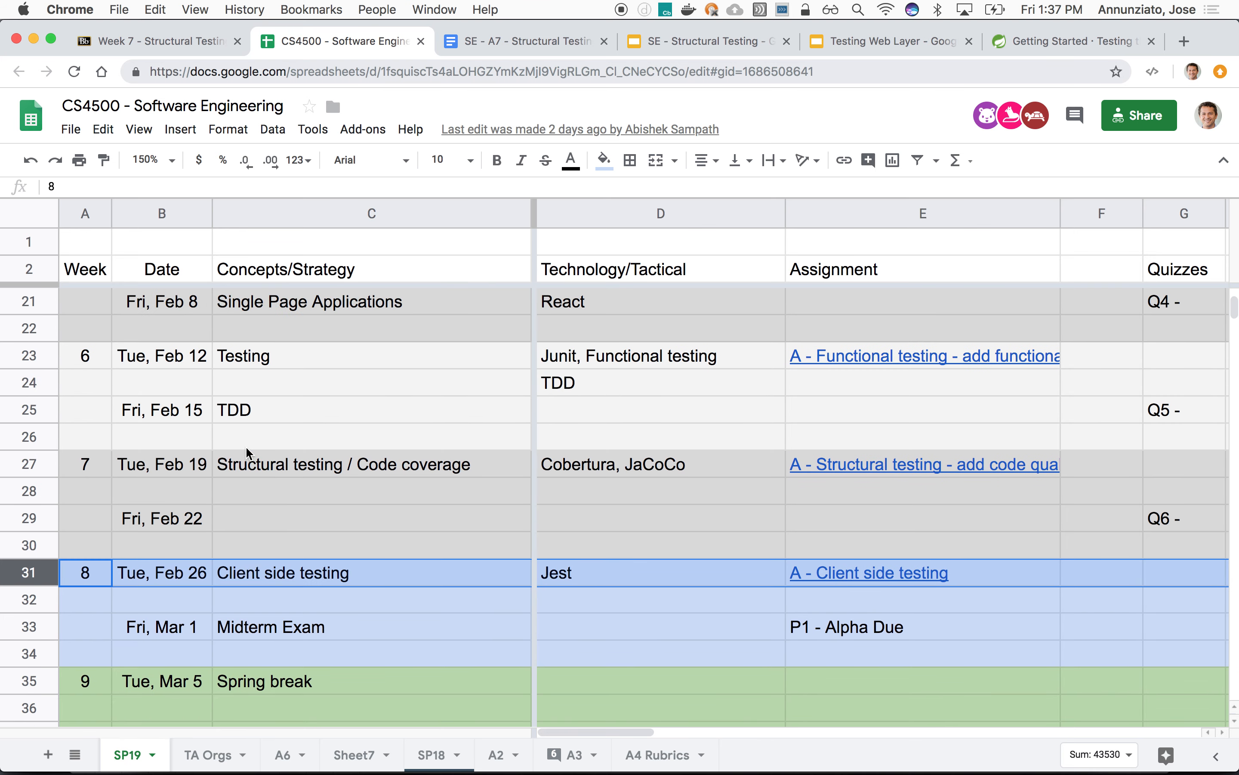
scroll("down", 3)
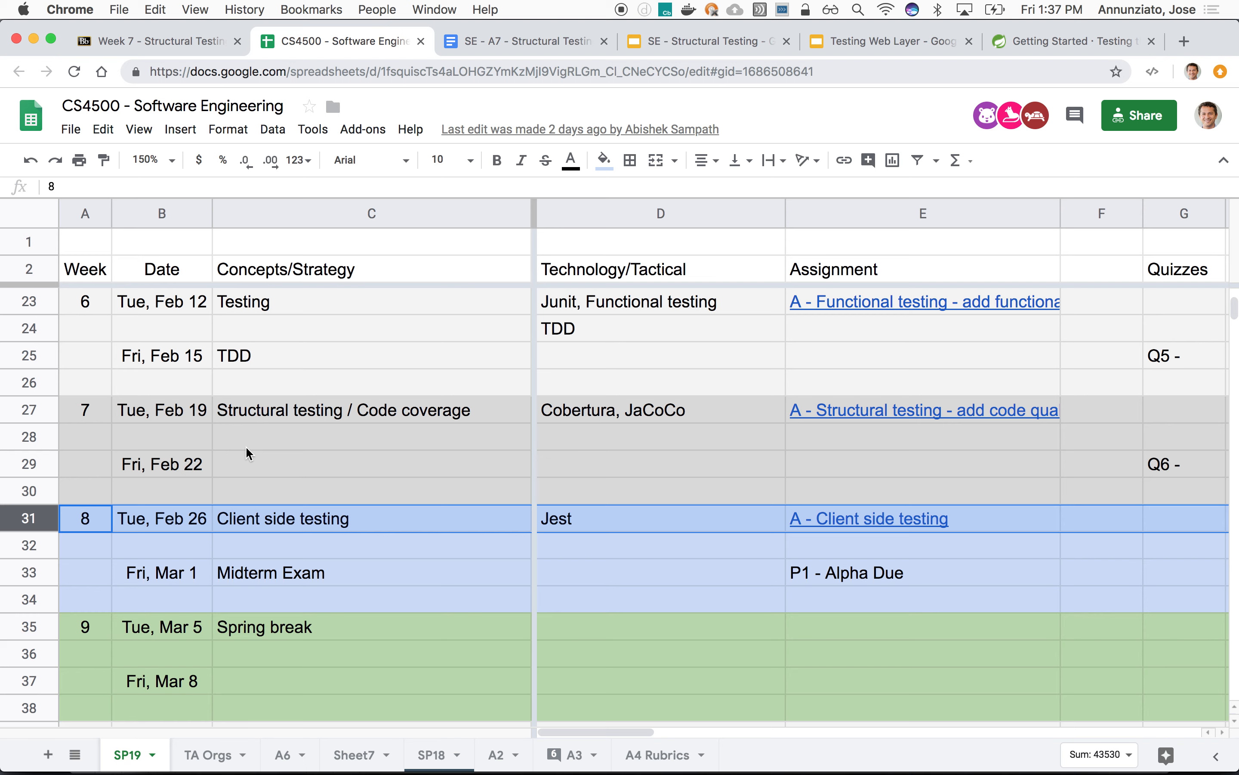
mouse_move(333, 450)
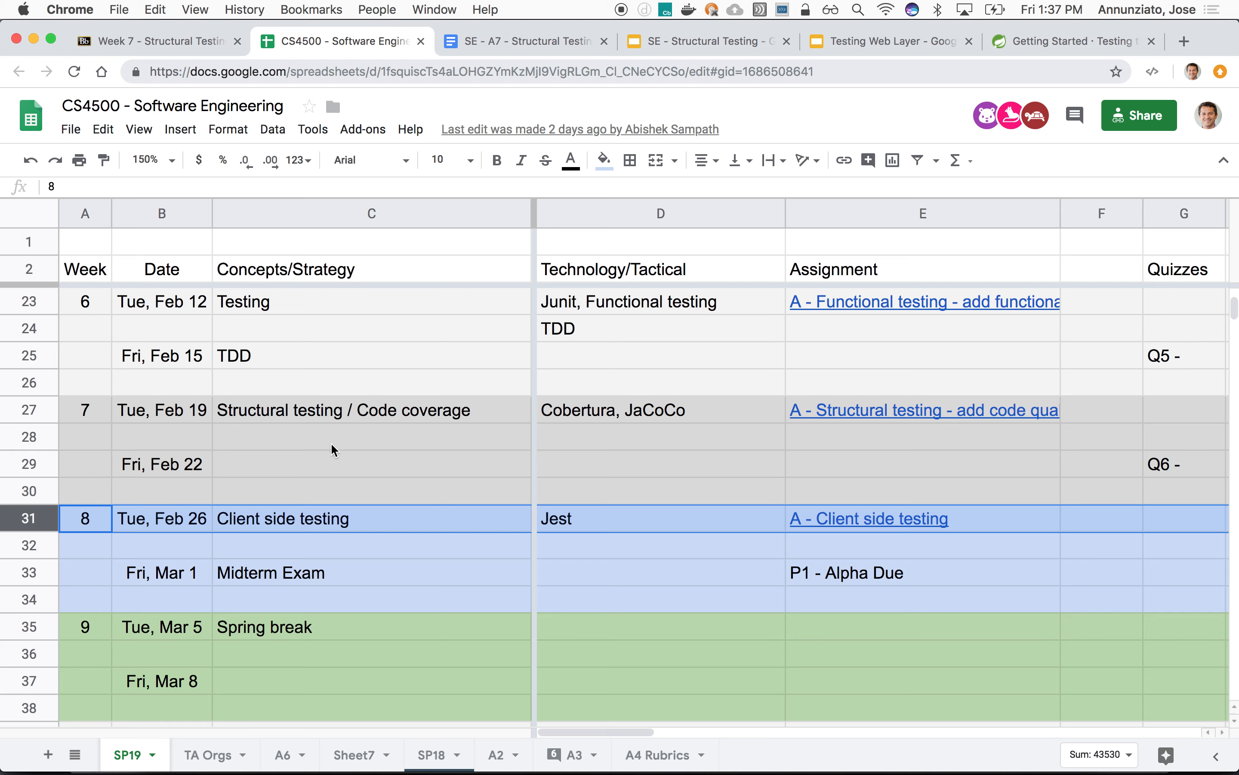
mouse_move(335, 266)
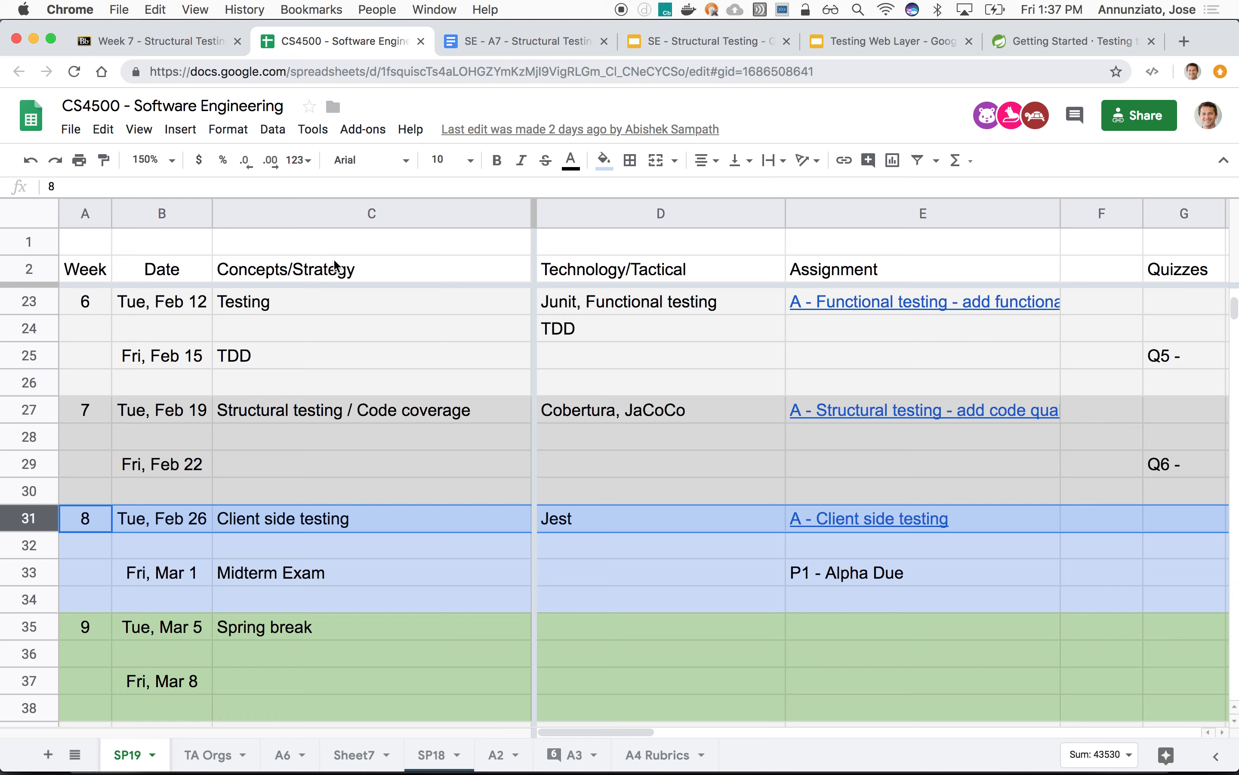